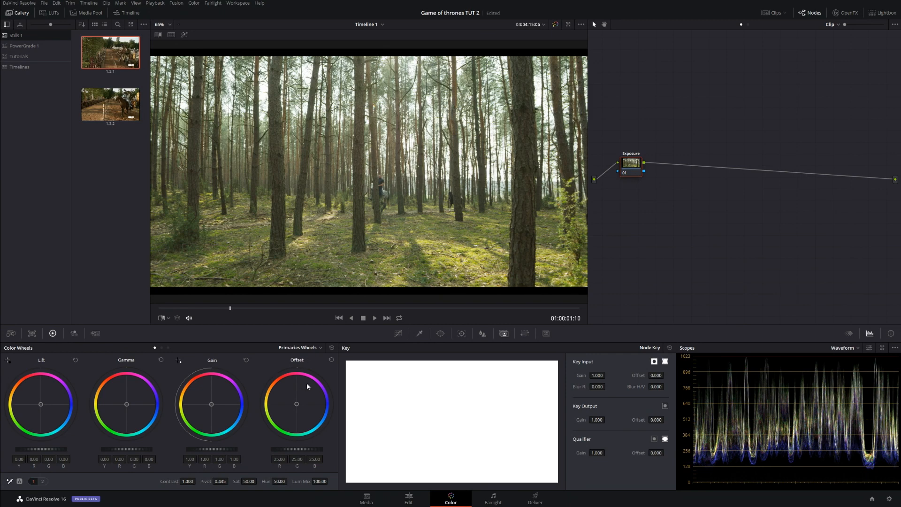
# - Select the jousting clip in the Color page to begin building its node grade
pyautogui.click(109, 104)
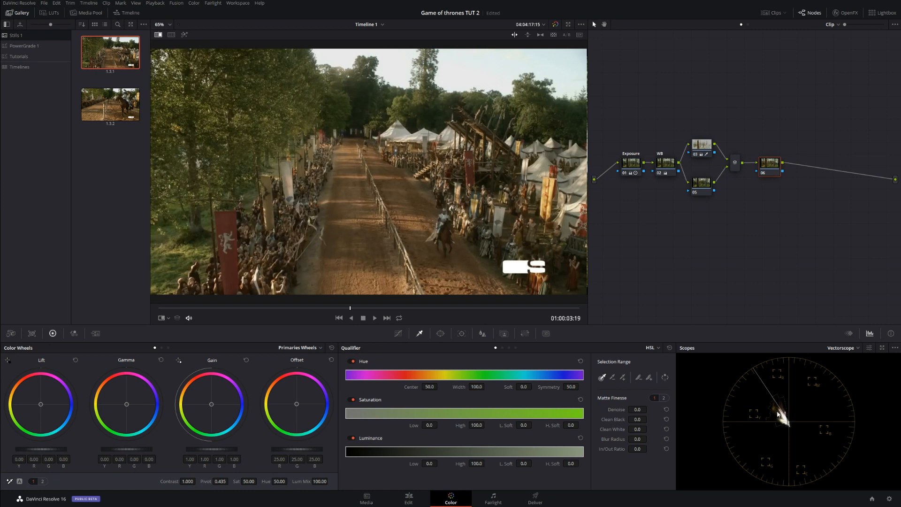
pyautogui.moveTo(777, 423)
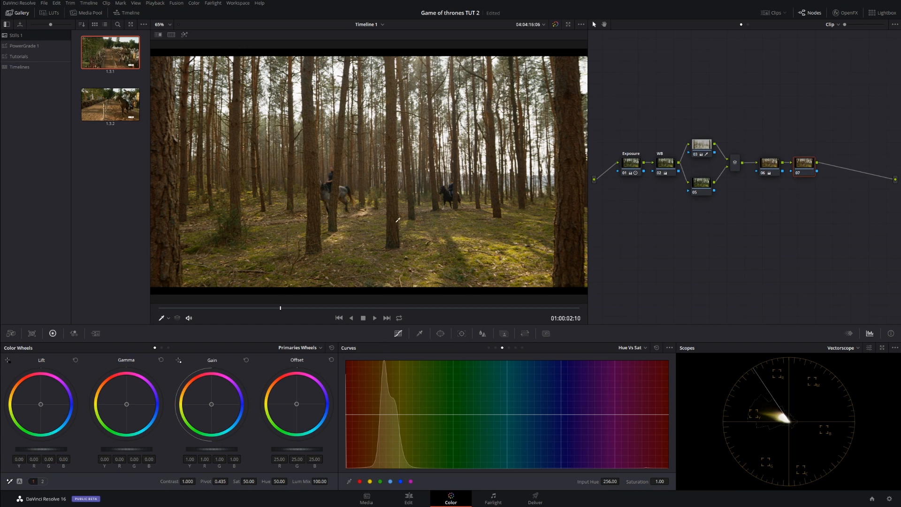
# - Lower the Hue vs Sat curve at the yellow hues to desaturate the forest's foliage
pyautogui.moveTo(404, 414); pyautogui.dragTo(403, 435)
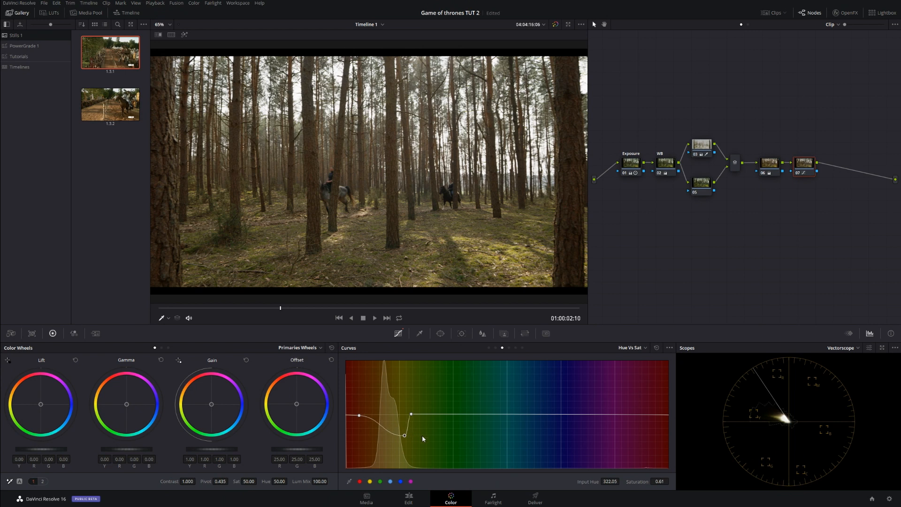